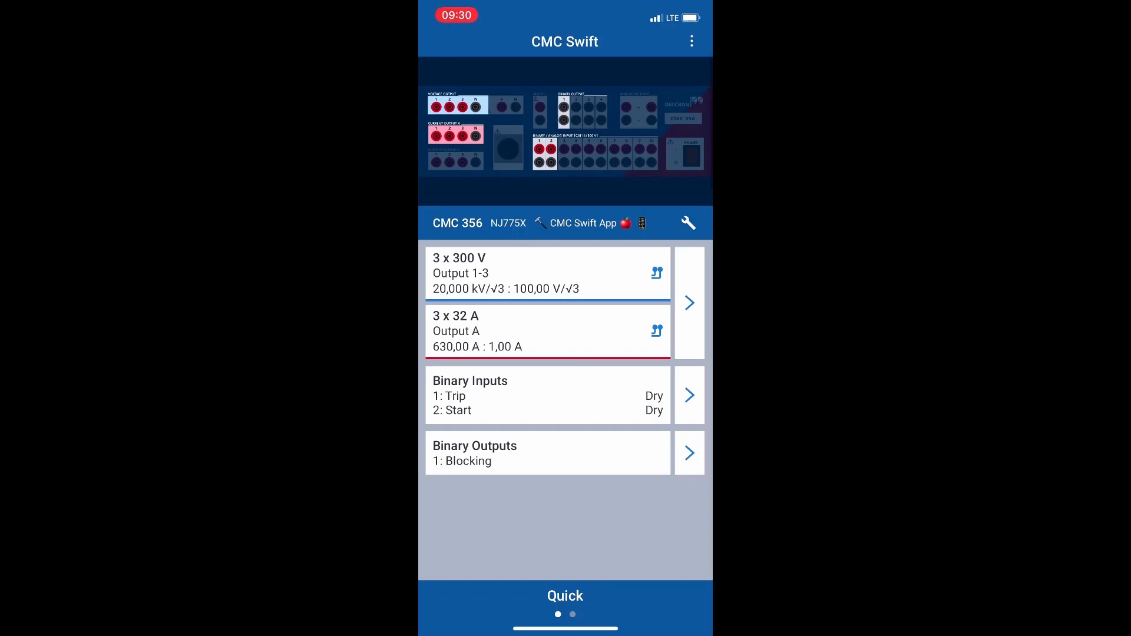
Step: Run a polarity check injecting 100,00 V on L1 of the 3 x 300 V output
{"action": "scroll", "scroll_direction": "left", "scroll_amount": 3}
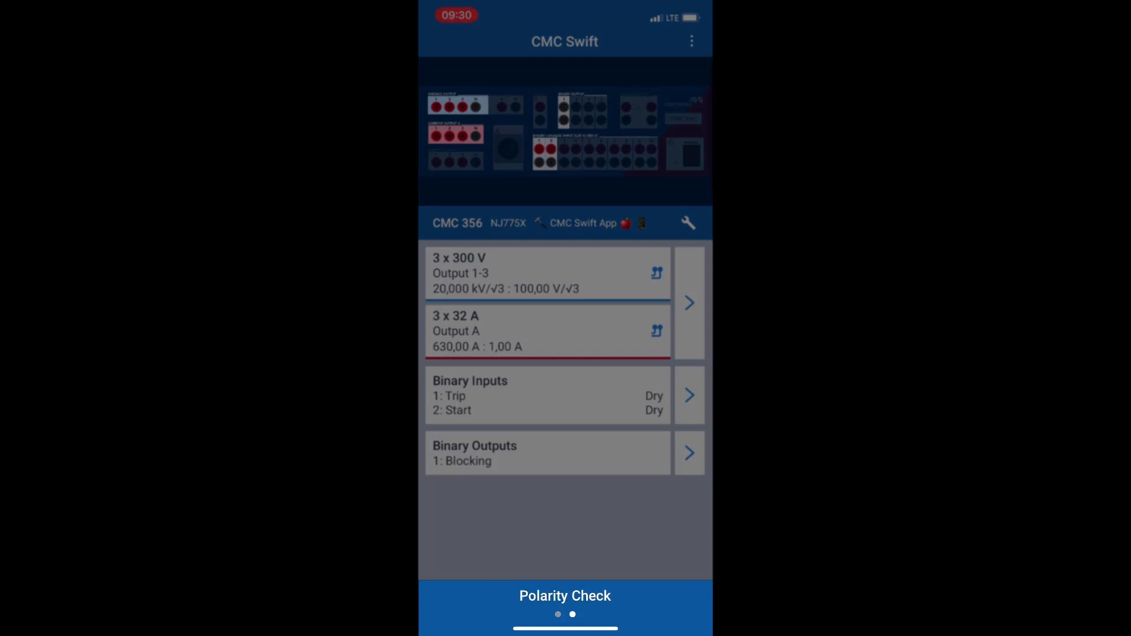
{"action": "left_click", "coordinate": [565, 596]}
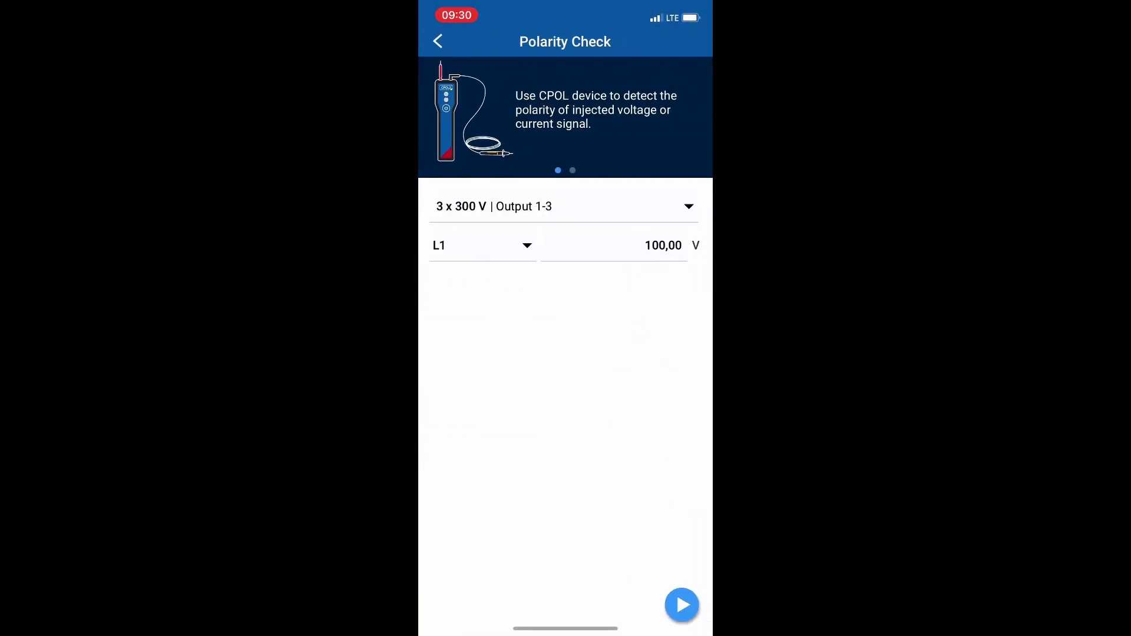
{"action": "left_click", "coordinate": [682, 605]}
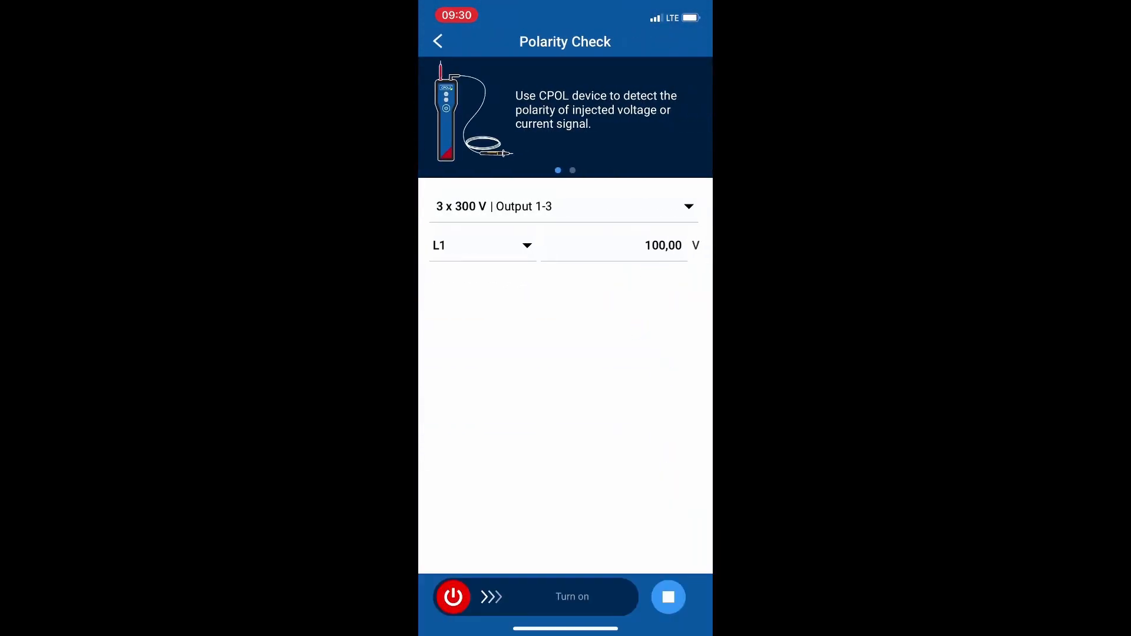
{"action": "left_click", "coordinate": [454, 597]}
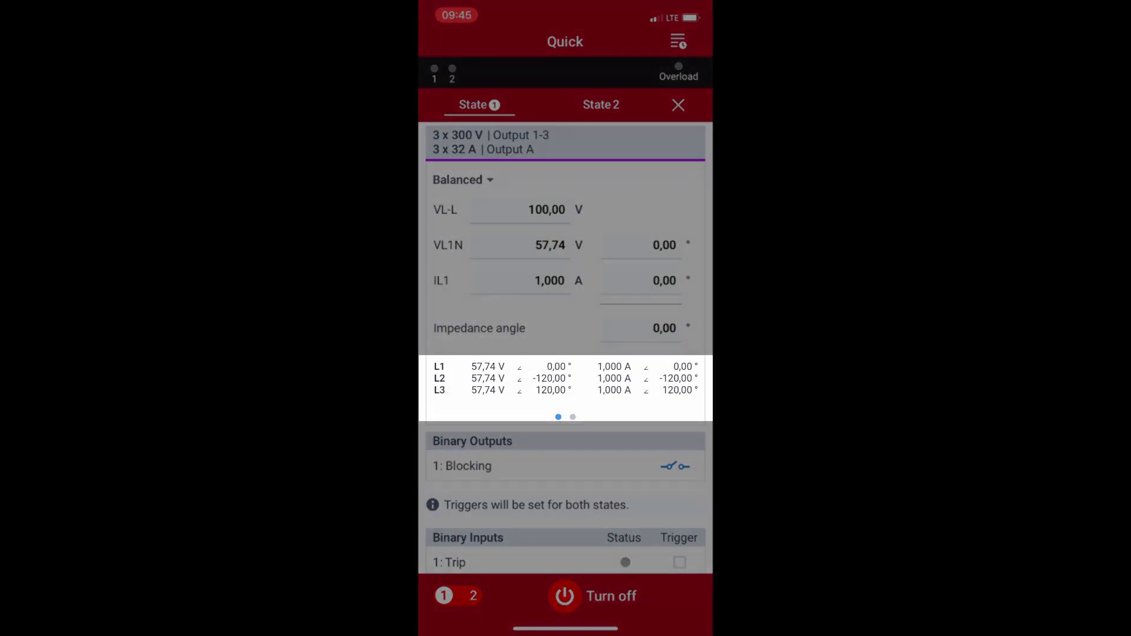
Step: Scroll through State 1 values of the balanced 57,74 V / 1 A quick test
{"action": "scroll", "scroll_direction": "left", "scroll_amount": 3}
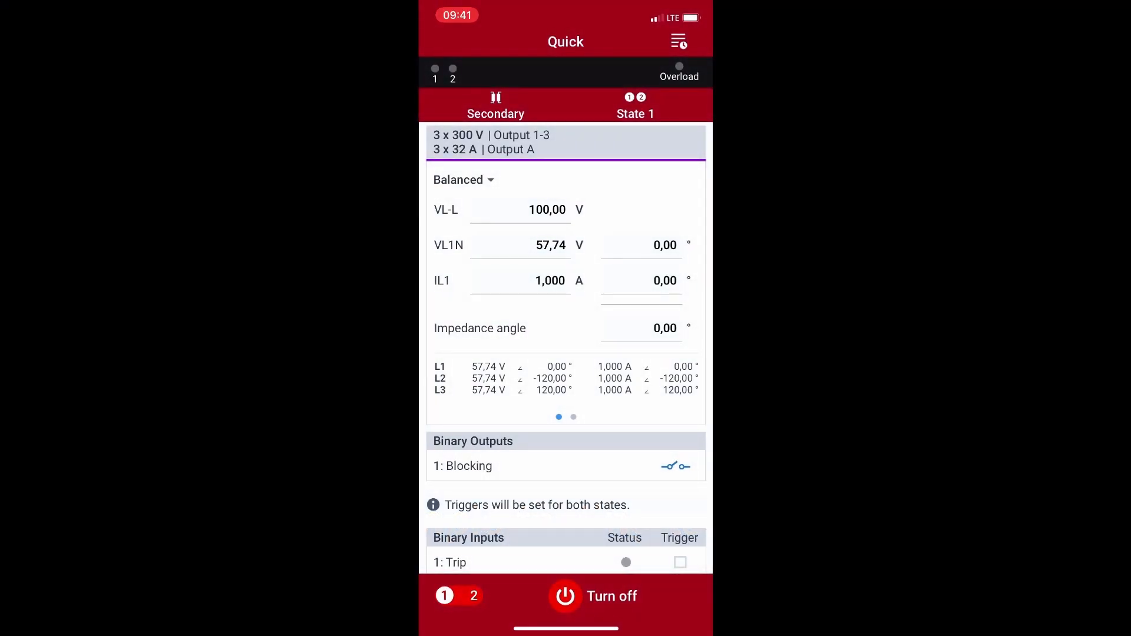
Step: Ramp the VL-L voltage using the value picker wheel while output is on
{"action": "left_click", "coordinate": [547, 210]}
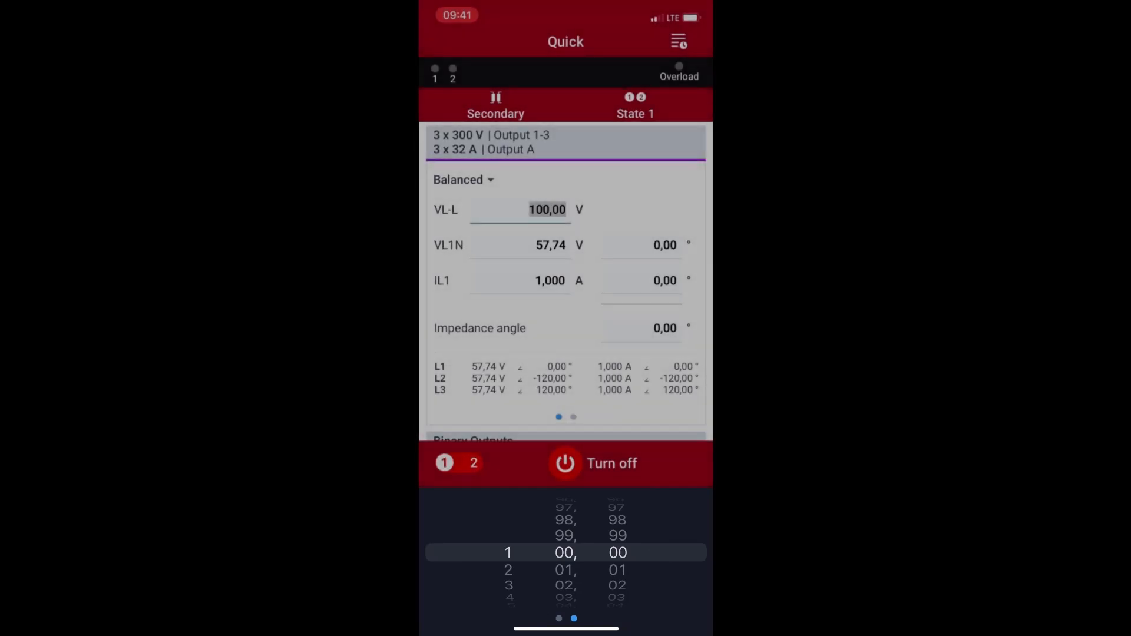
{"action": "scroll", "scroll_direction": "down", "scroll_amount": 3}
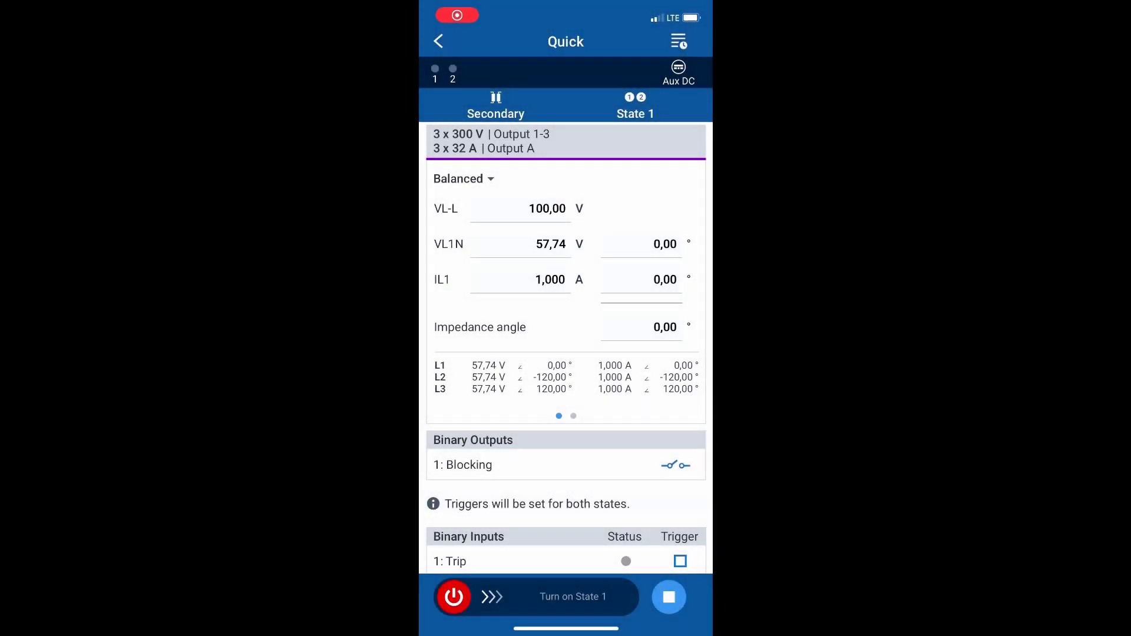
Step: Enable binary input 1: Trip as a trigger for the quick test states
{"action": "scroll", "scroll_direction": "down", "scroll_amount": 3}
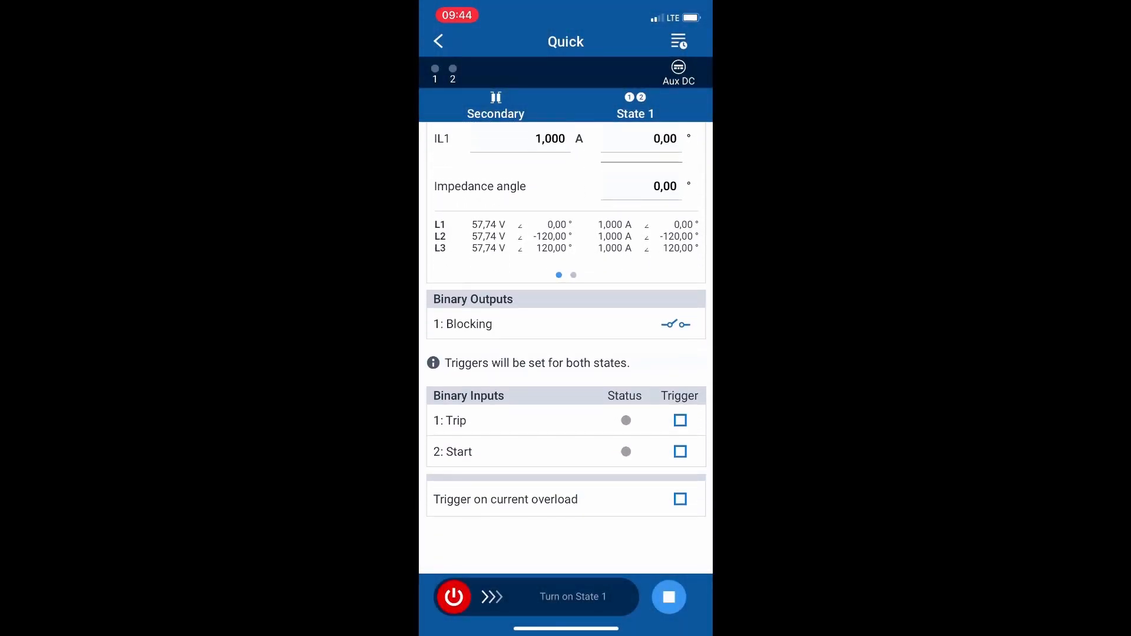
{"action": "left_click", "coordinate": [680, 420]}
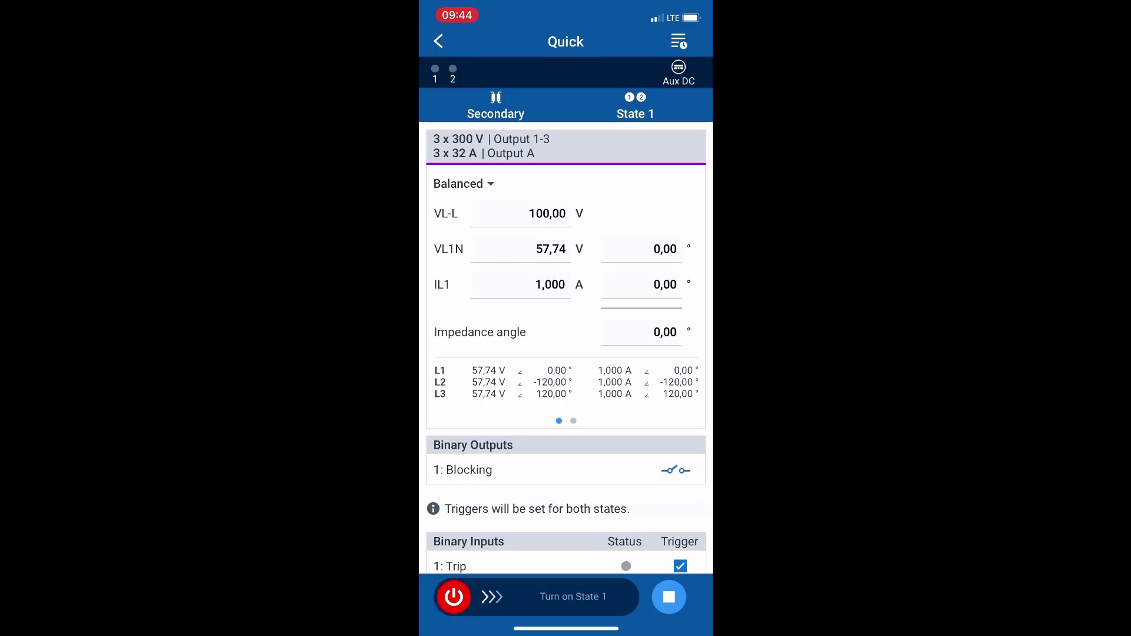
{"action": "left_click", "coordinate": [573, 597]}
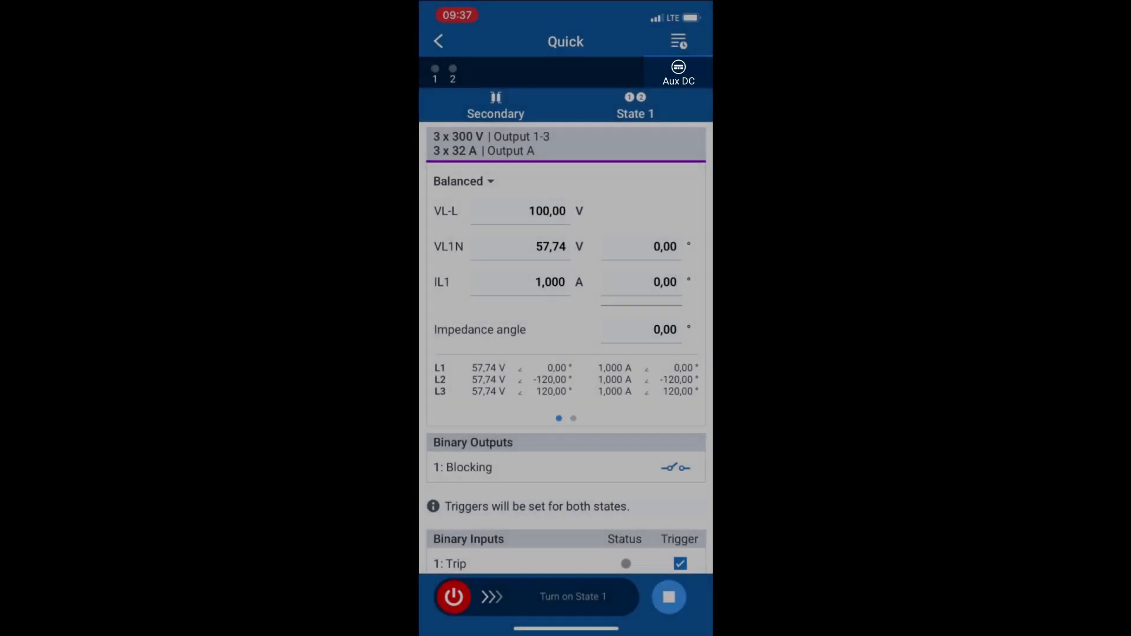
Step: Activate the CMC 356 auxiliary DC supply at 220 V
{"action": "left_click", "coordinate": [678, 67]}
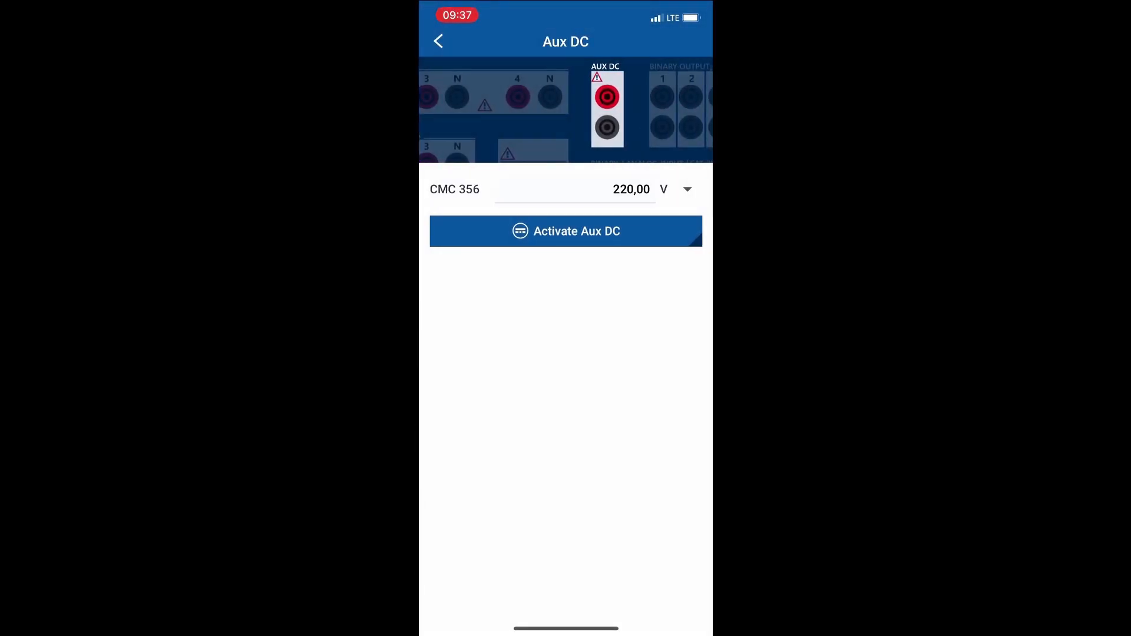
{"action": "left_click", "coordinate": [565, 231]}
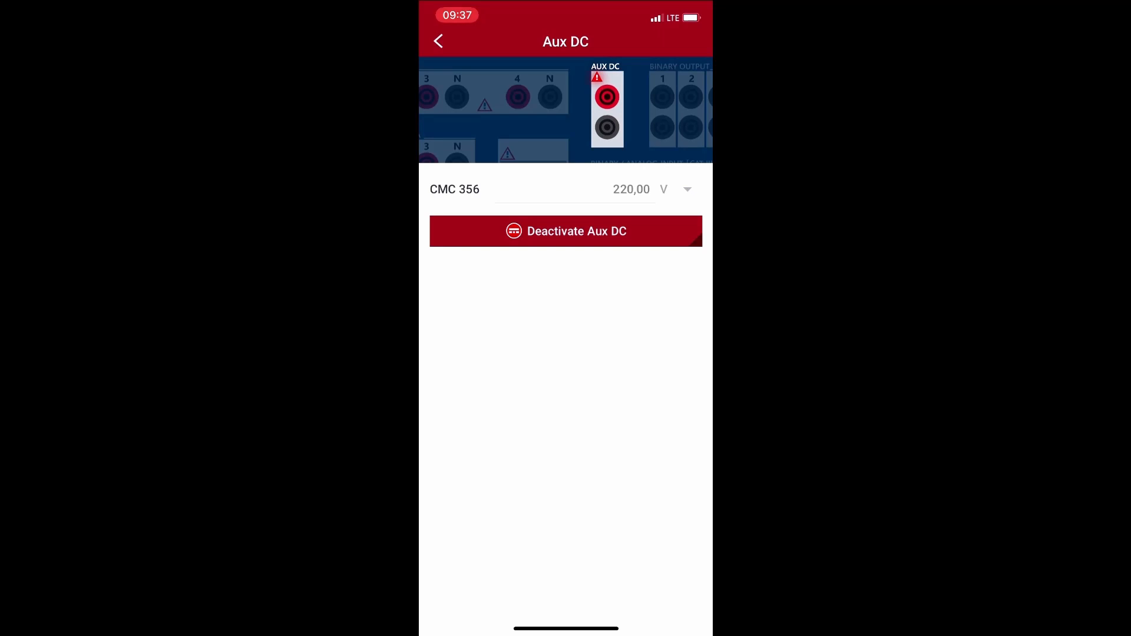